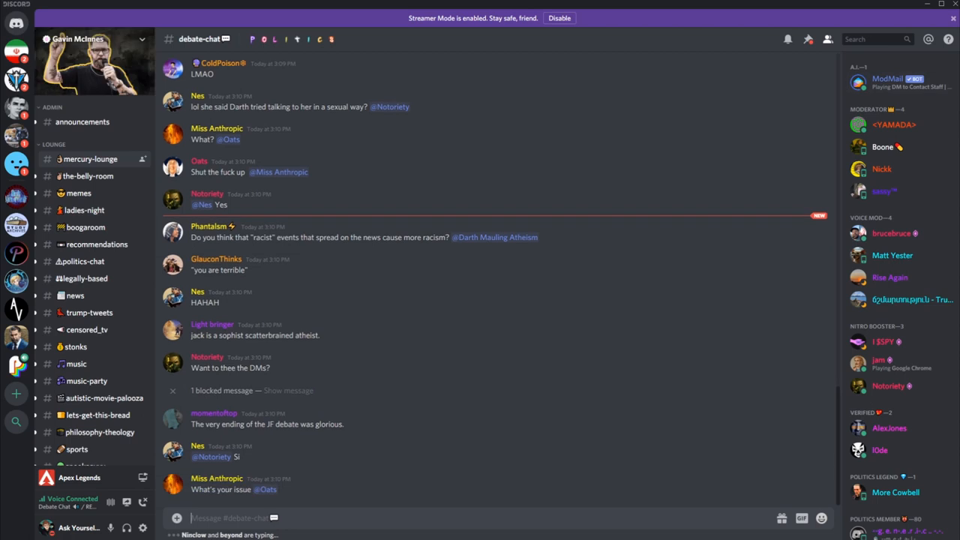
Expand the Debate Chat voice channel's members and read down the debate-chat messages
{"action": "left_click", "coordinate": [90, 141]}
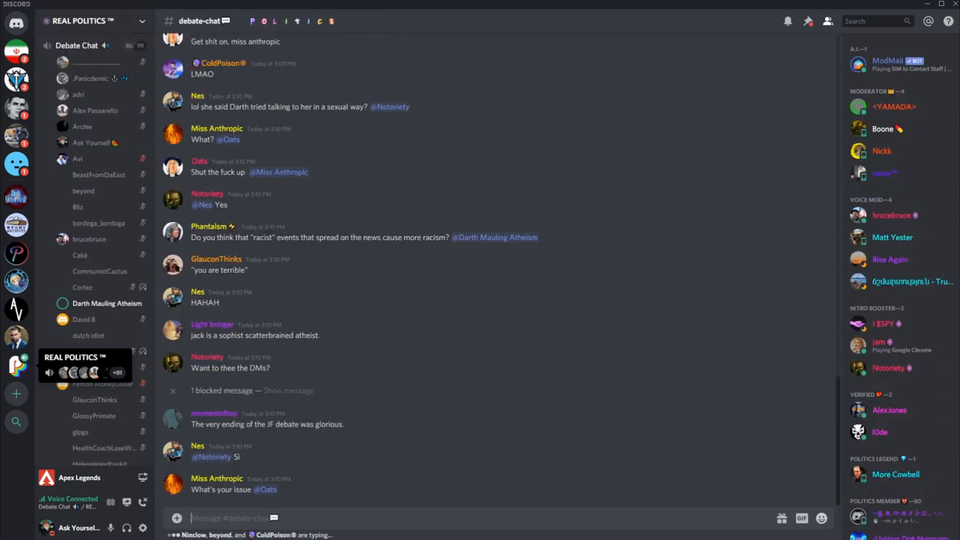
{"action": "scroll", "scroll_direction": "down", "scroll_amount": 3}
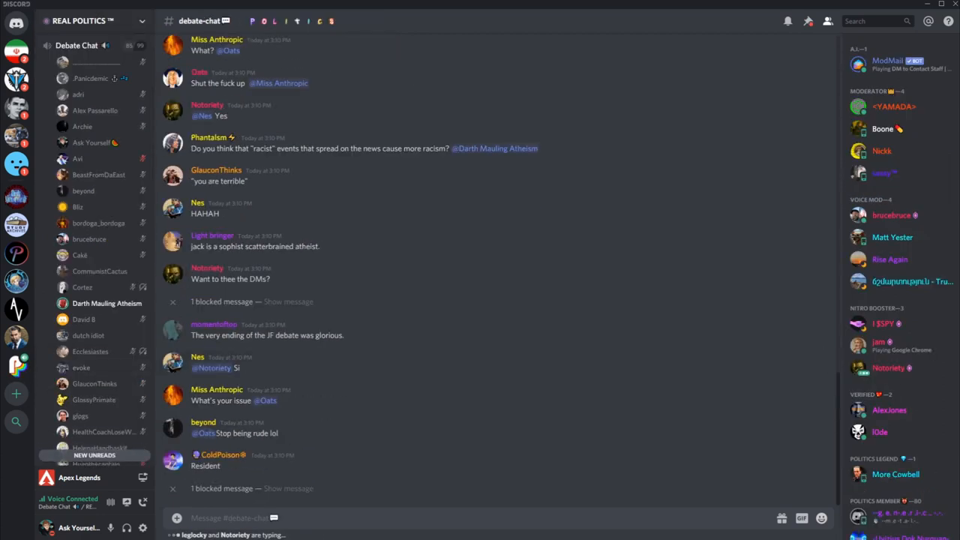
{"action": "scroll", "scroll_direction": "down", "scroll_amount": 3}
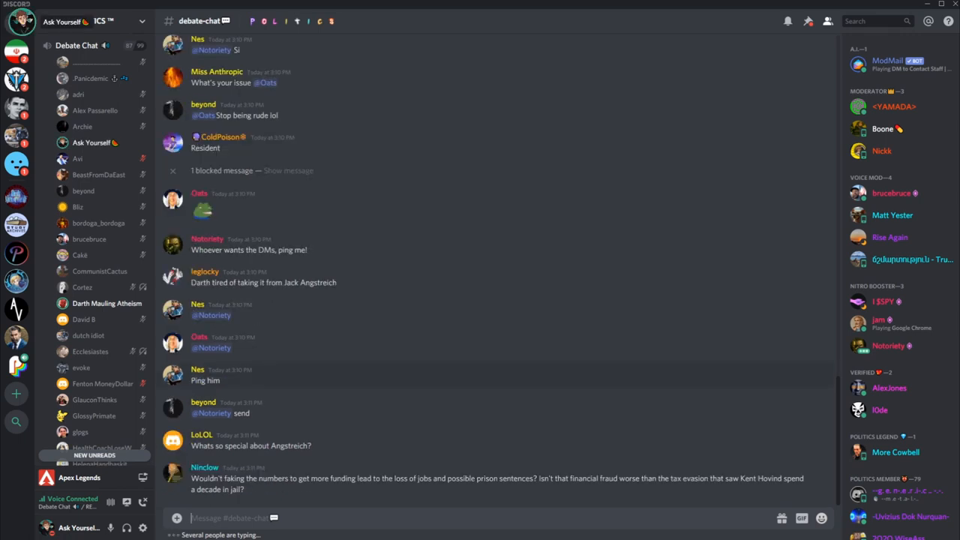
Follow the debate-chat down to the newest messages about racism and propaganda
{"action": "scroll", "scroll_direction": "down", "scroll_amount": 3}
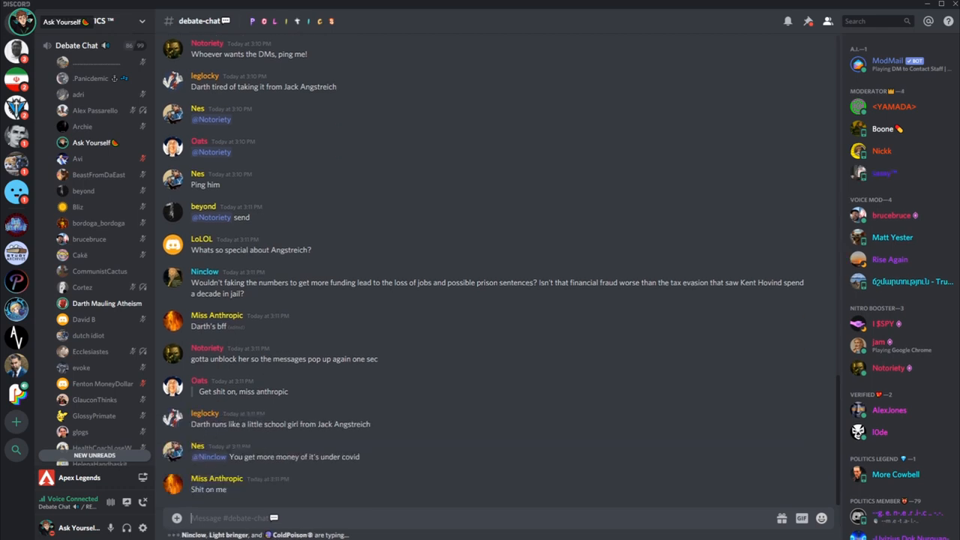
{"action": "scroll", "scroll_direction": "down", "scroll_amount": 3}
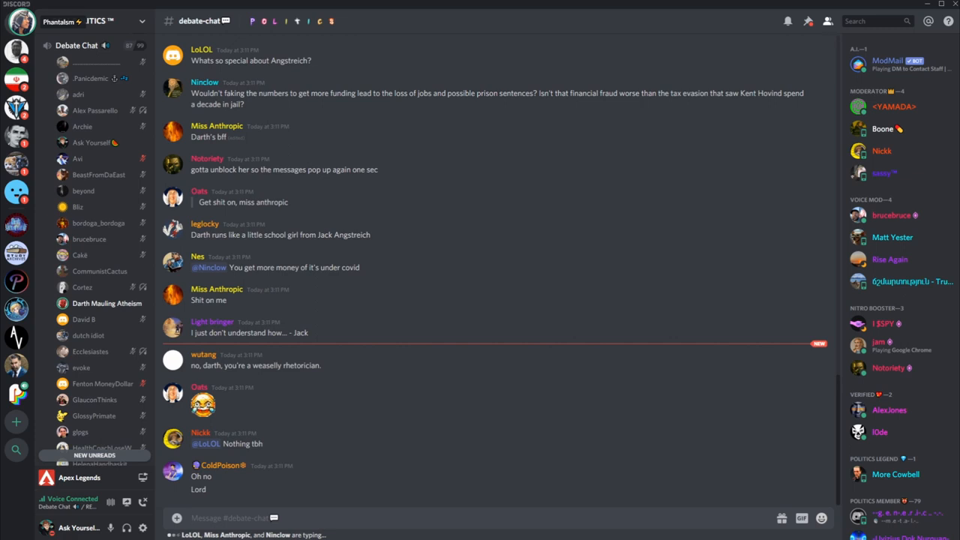
{"action": "scroll", "scroll_direction": "down", "scroll_amount": 3}
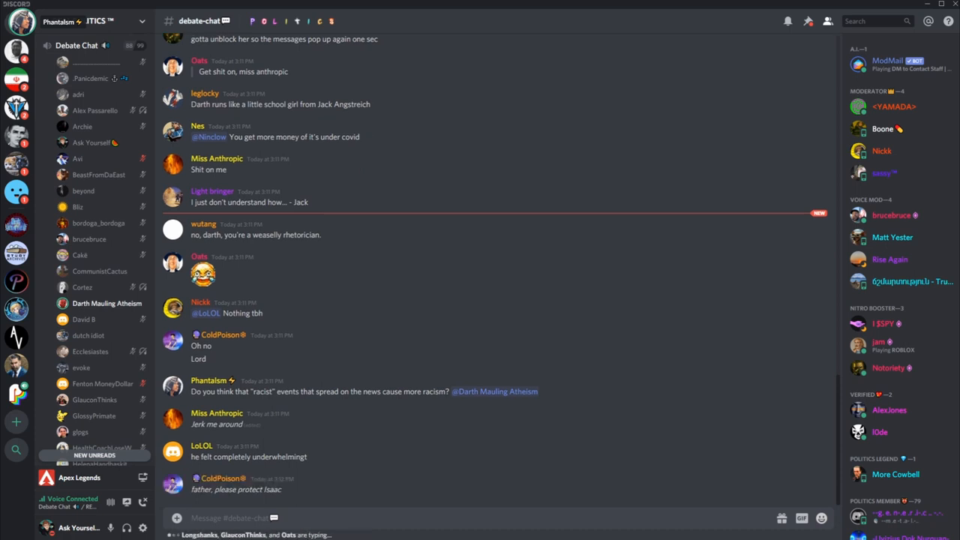
{"action": "scroll", "scroll_direction": "down", "scroll_amount": 3}
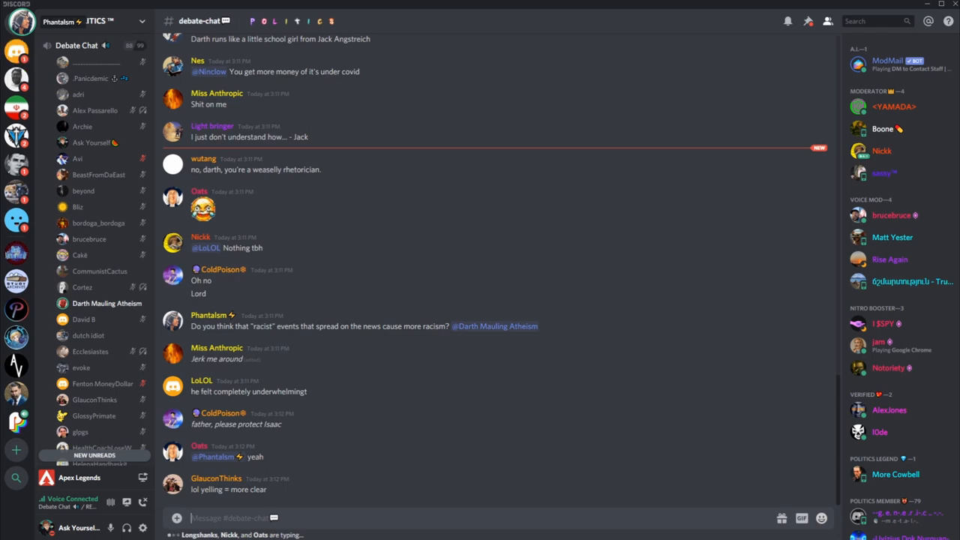
{"action": "scroll", "scroll_direction": "down", "scroll_amount": 3}
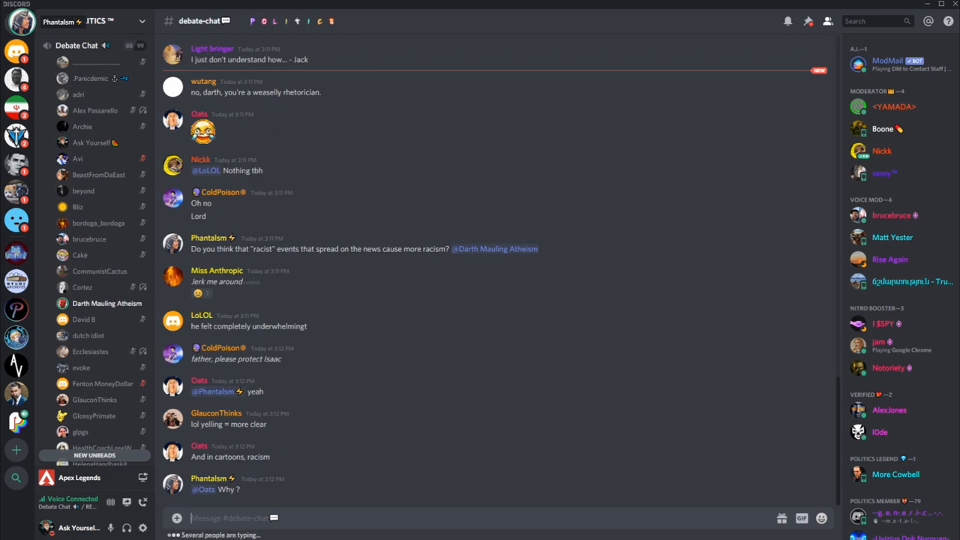
{"action": "scroll", "scroll_direction": "down", "scroll_amount": 3}
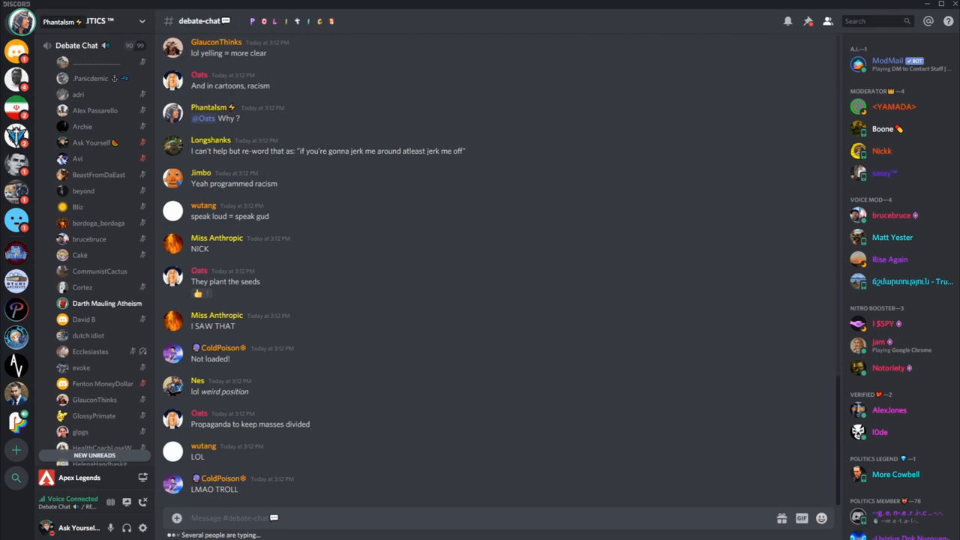
{"action": "type", "text": "@sda"}
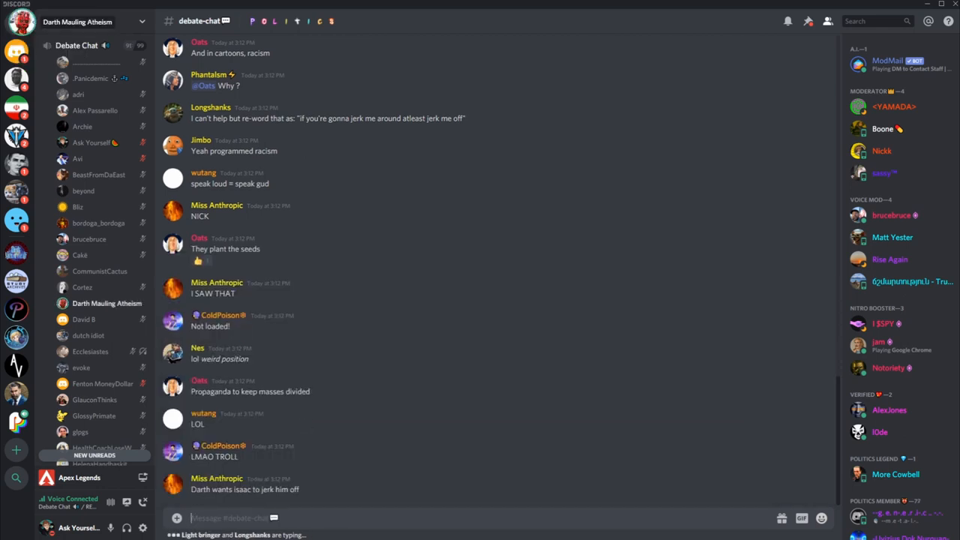
{"action": "type", "text": "@darth Mauling Atheism"}
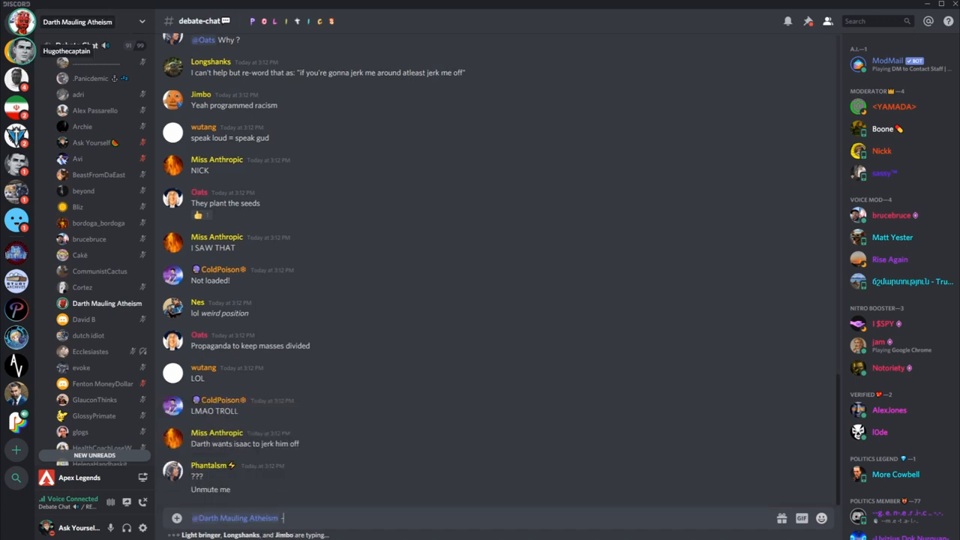
{"action": "type", "text": "I'm happy t"}
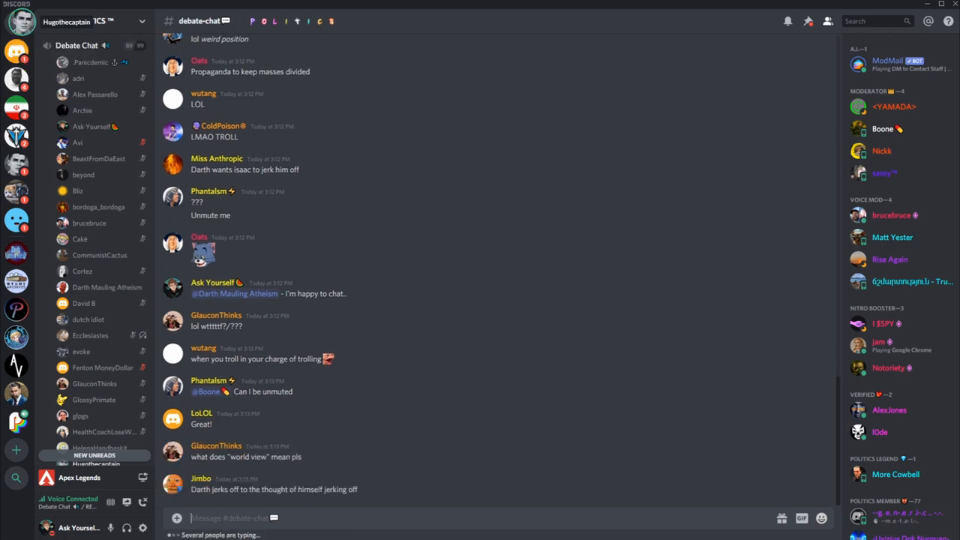
Read the newest debate-chat replies, including 'Can I be unmuted' and 'LMFAOOO'
{"action": "left_click", "coordinate": [107, 287]}
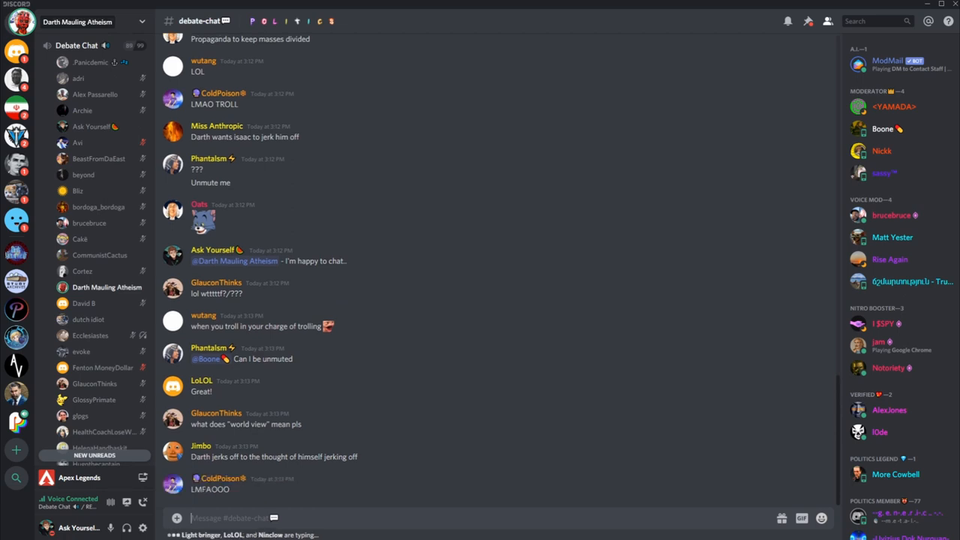
{"action": "scroll", "scroll_direction": "down", "scroll_amount": 3}
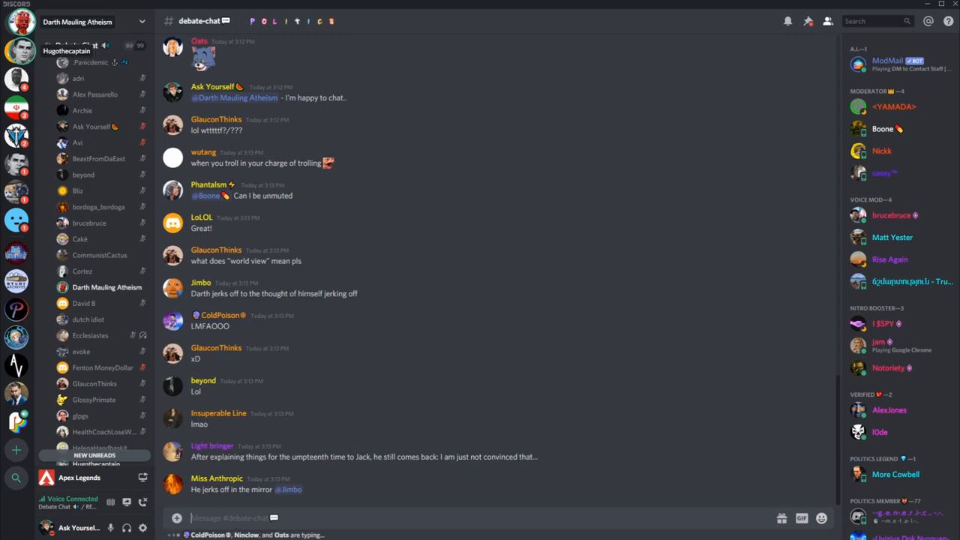
{"action": "scroll", "scroll_direction": "down", "scroll_amount": 3}
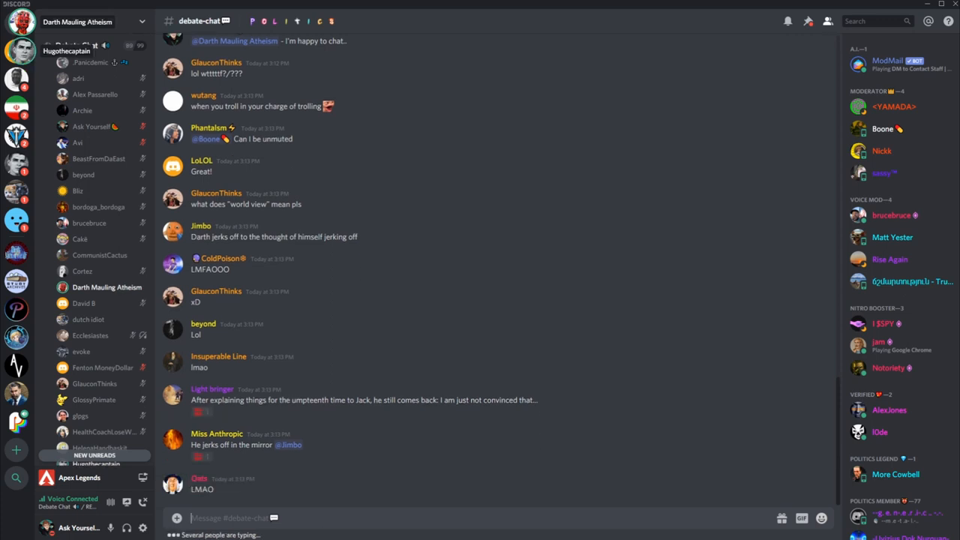